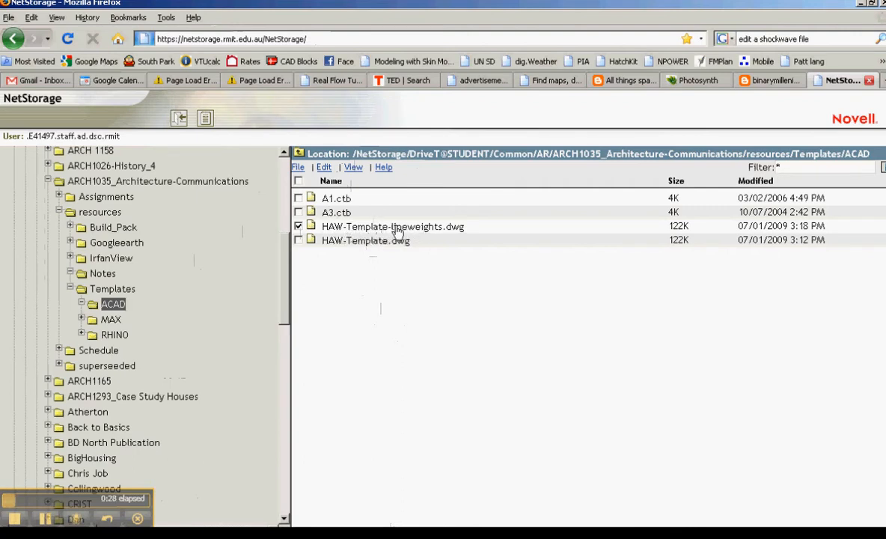
Download HAW-Template-lineweights.dwg from NetStorage and open it with the AutoCAD DWG Launcher
right_click(392, 226)
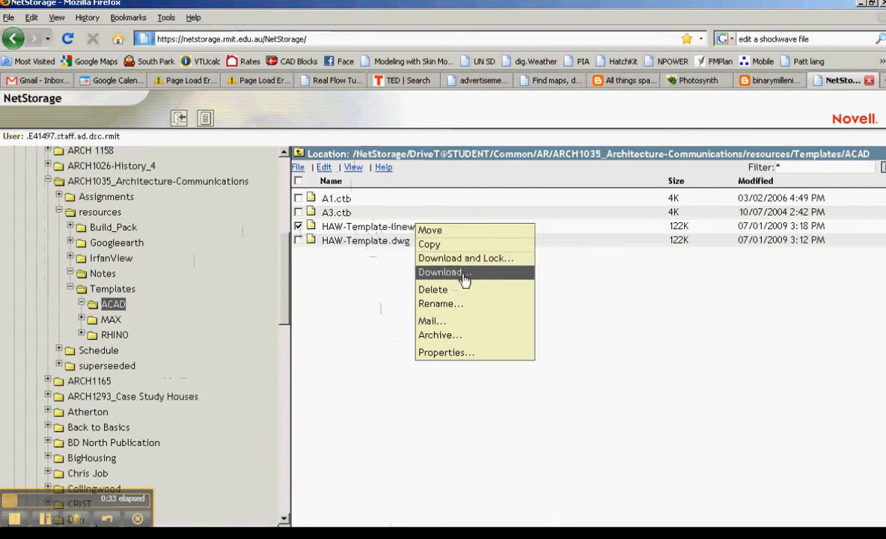
left_click(440, 272)
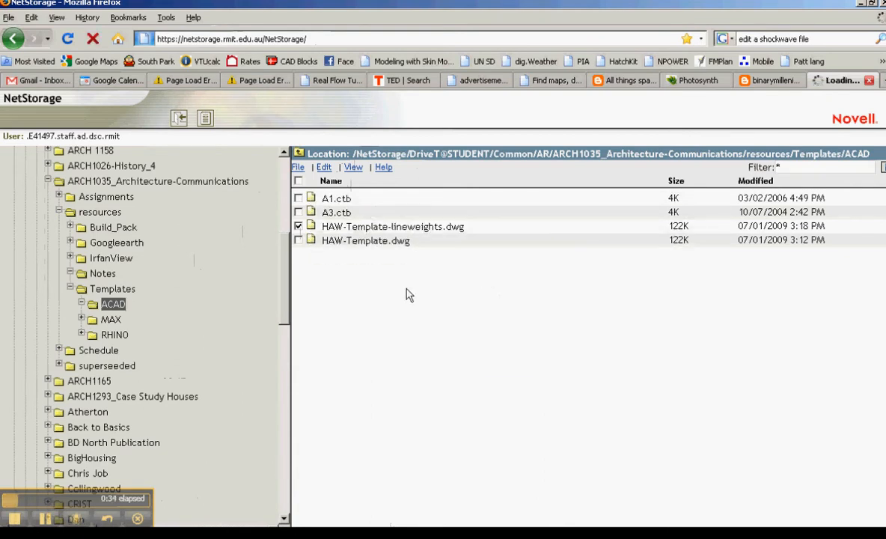
double_click(392, 226)
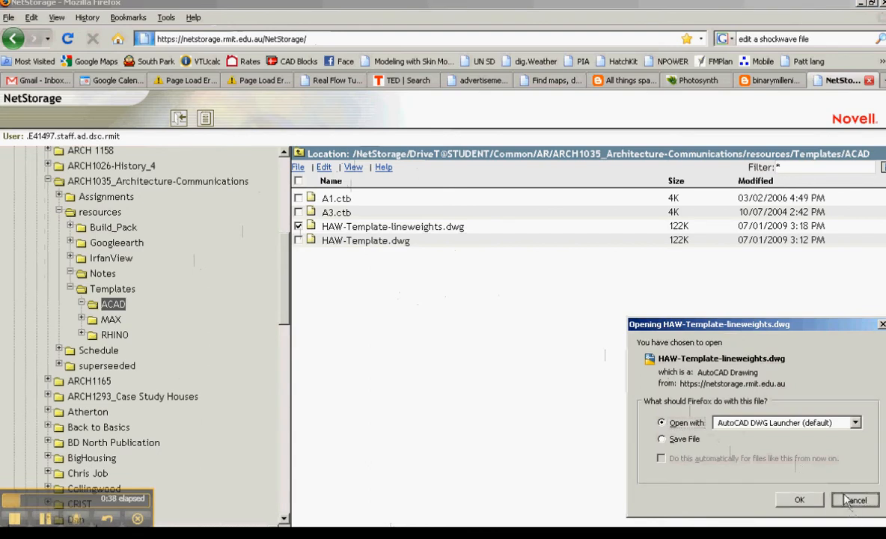
left_click(854, 500)
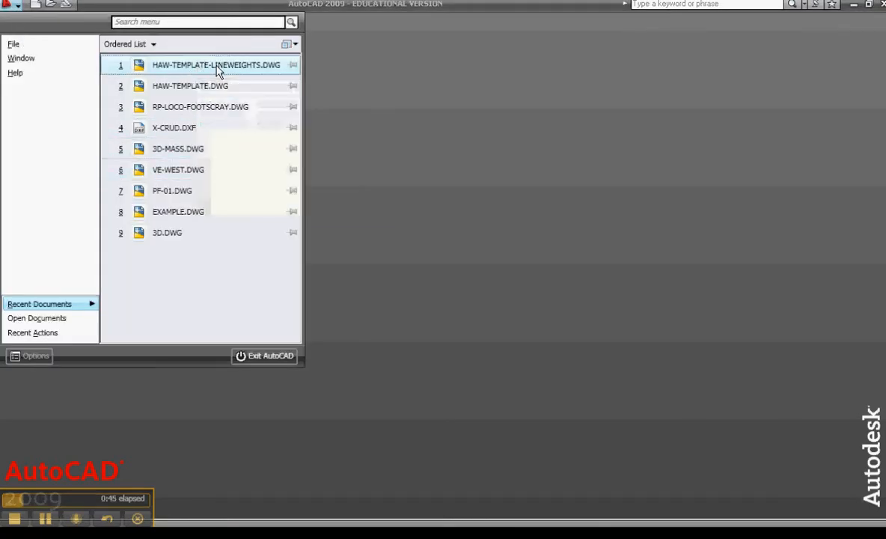
Open HAW-TEMPLATE-LINEWEIGHTS.DWG from Recent Documents, then launch Layer Properties
left_click(216, 65)
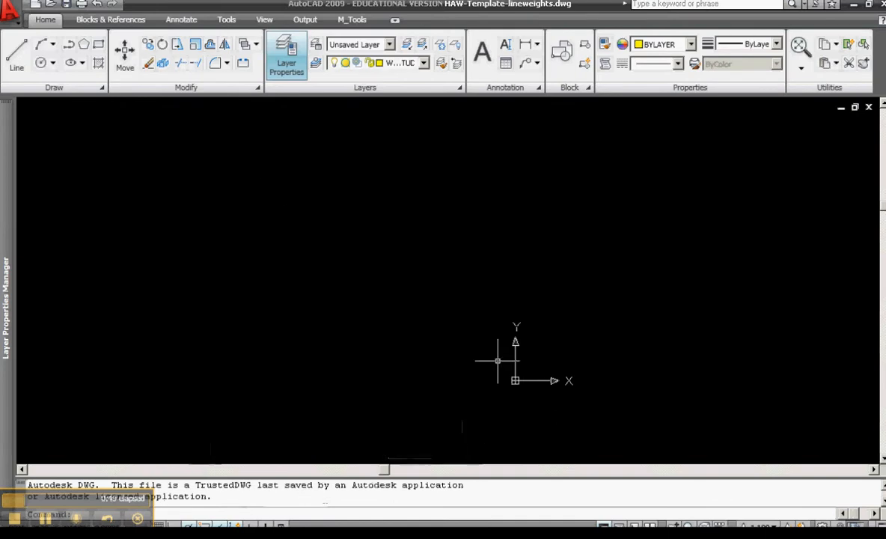
mouse_move(394, 116)
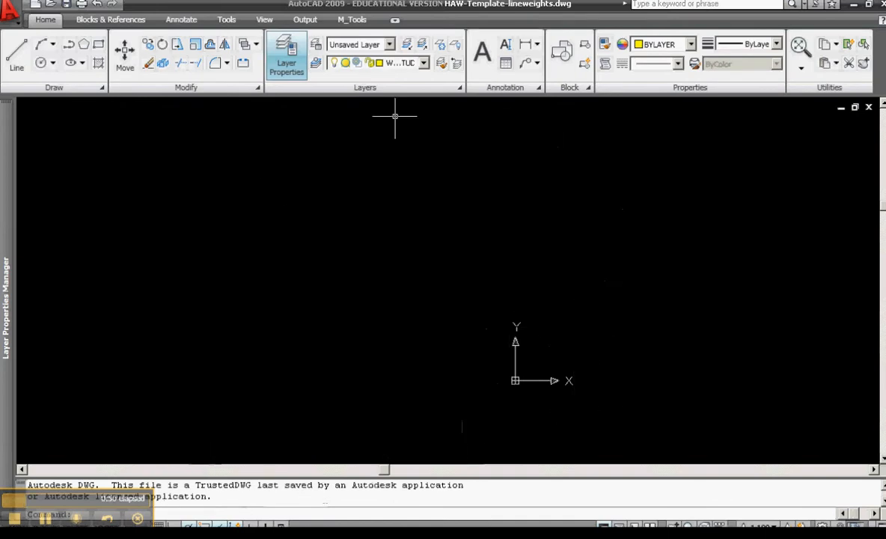
mouse_move(351, 127)
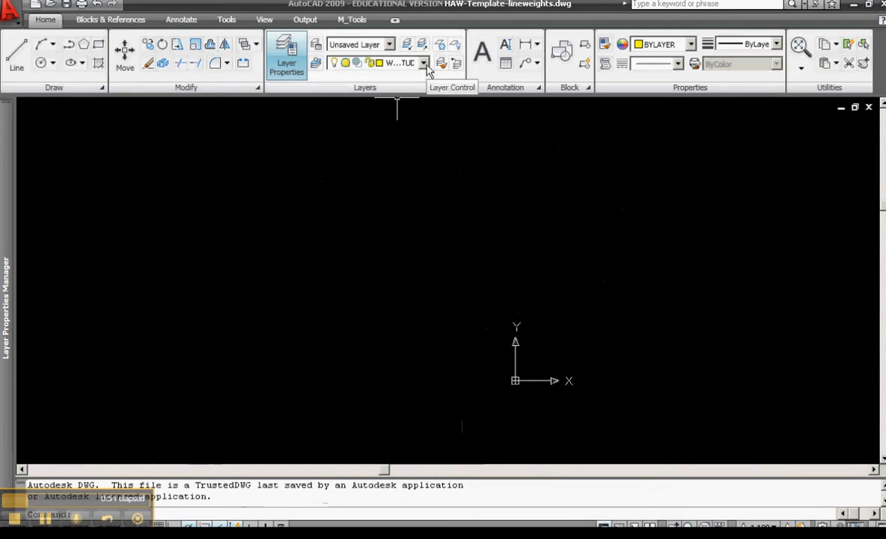
left_click(423, 63)
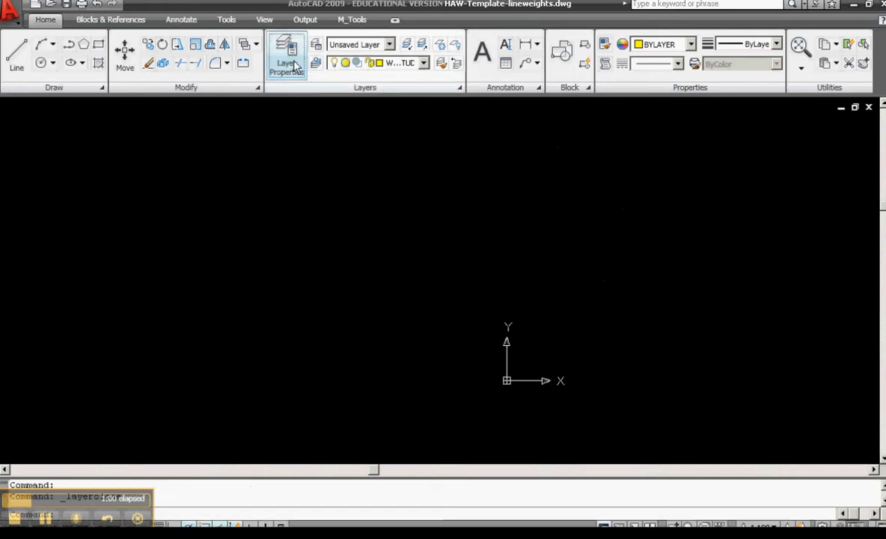
Create layer RAST with description 'RASTER IMAGES', set it current, and close the manager
left_click(287, 56)
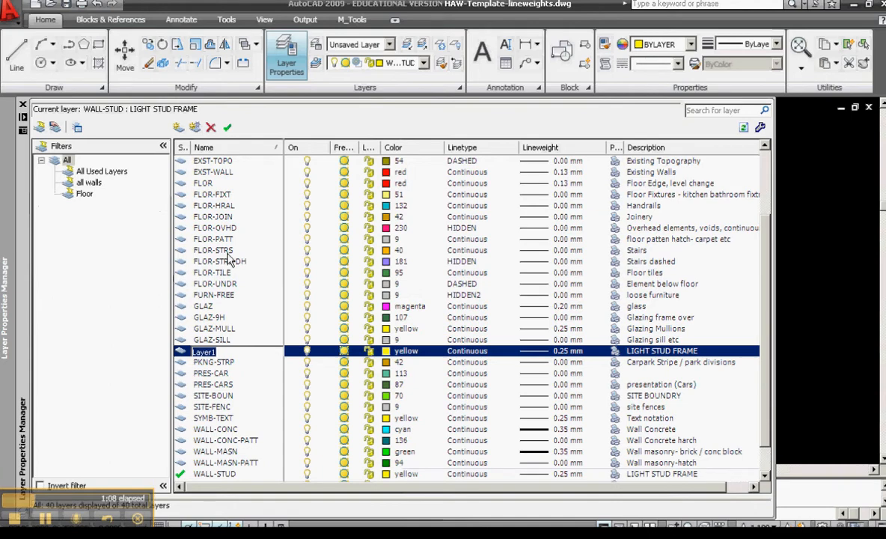
type("RAST")
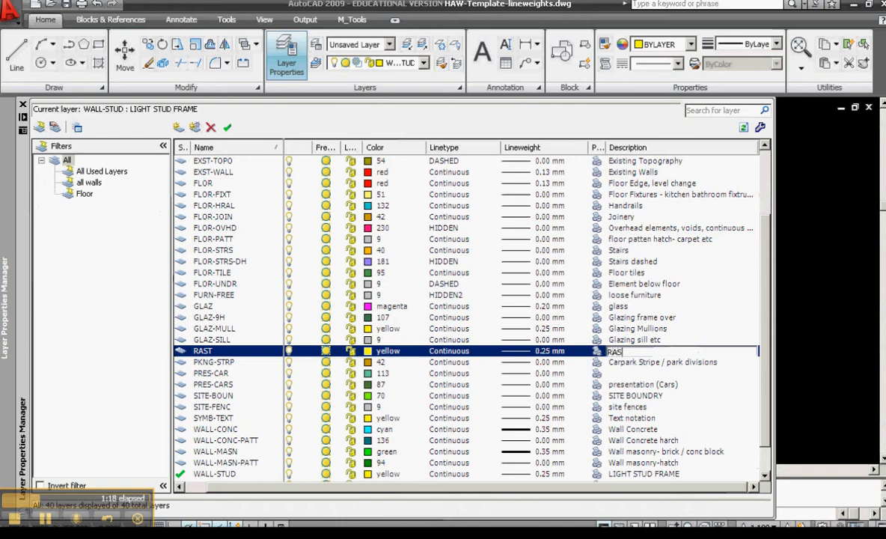
type("RASTER IMAGES")
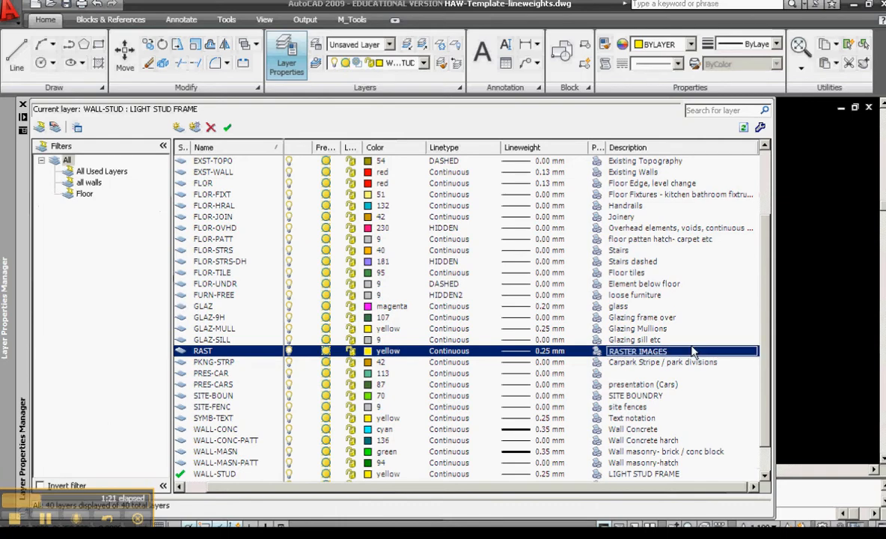
mouse_move(185, 360)
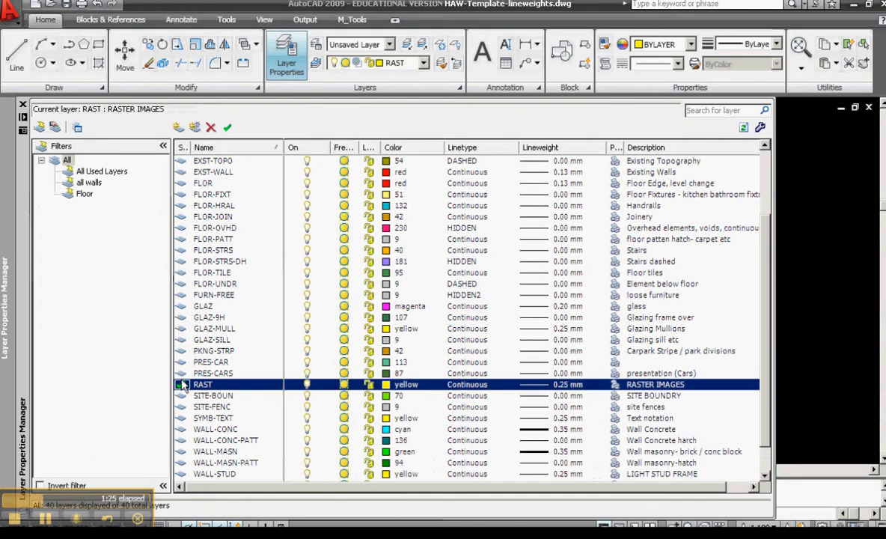
left_click(180, 383)
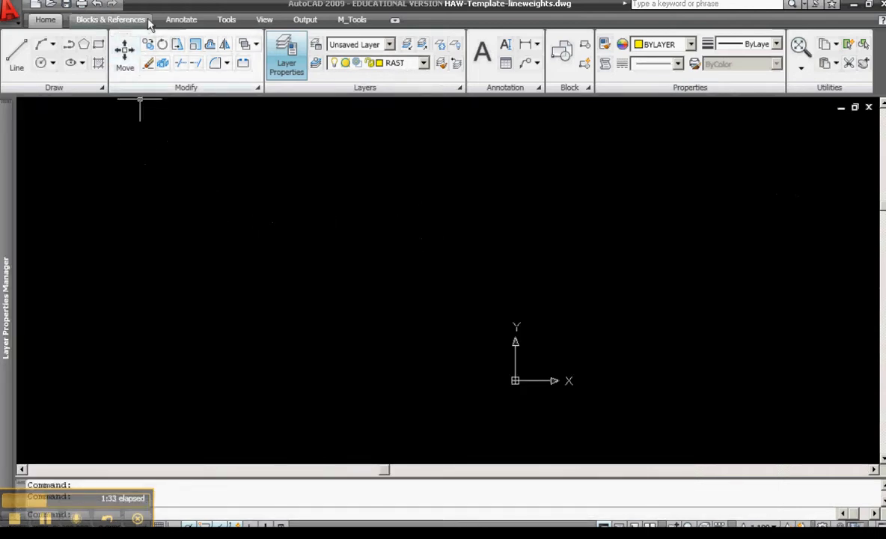
Attach PLANS-1-100.jpg from the links folder as a raster image, placed on-screen
left_click(111, 19)
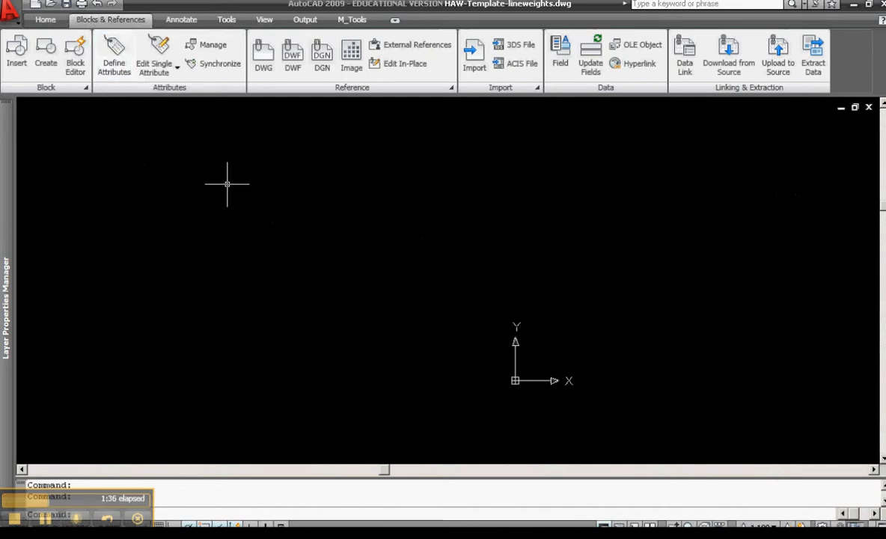
left_click(351, 52)
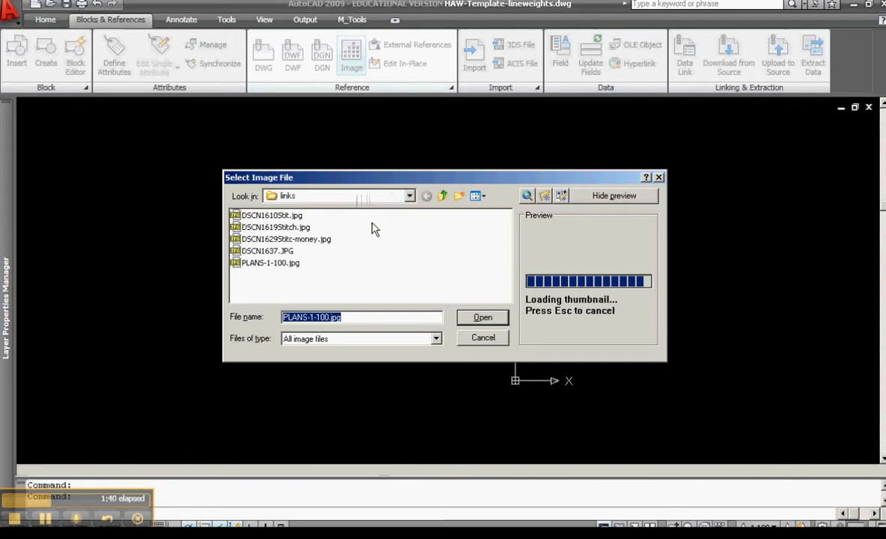
left_click(409, 195)
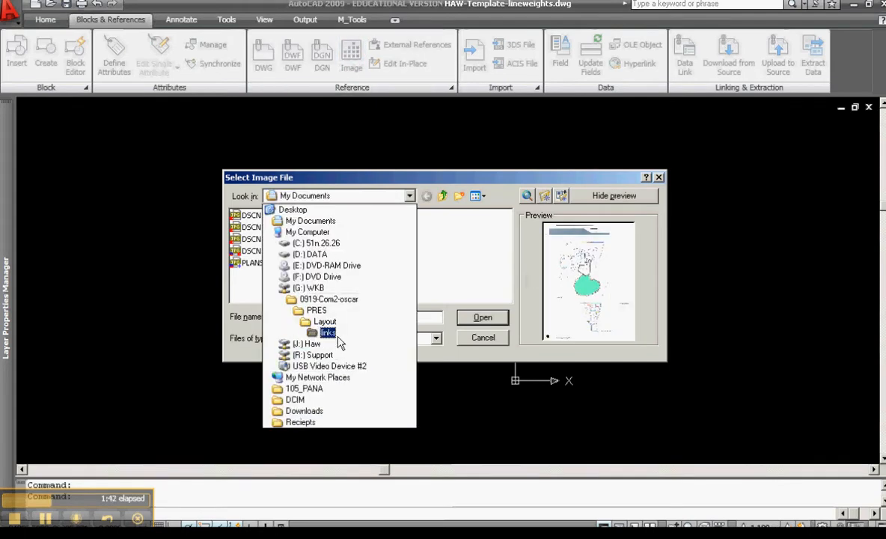
left_click(328, 332)
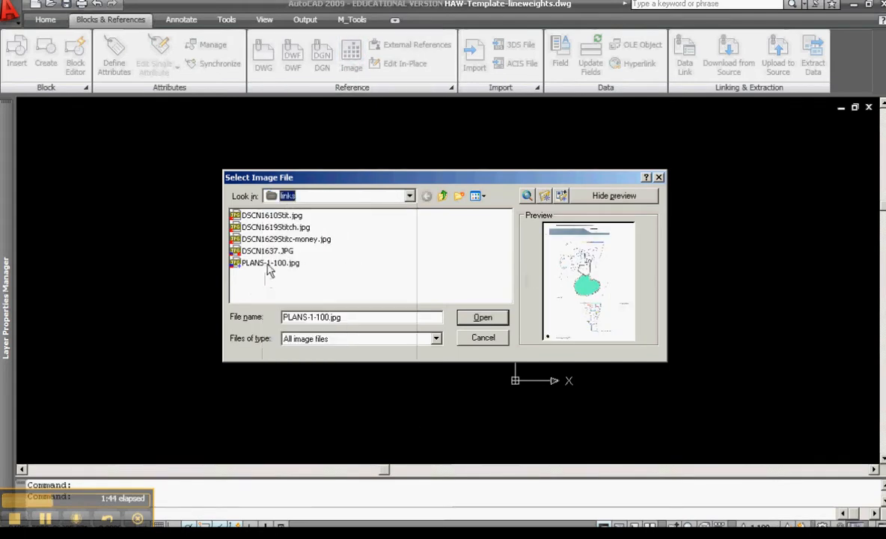
left_click(269, 263)
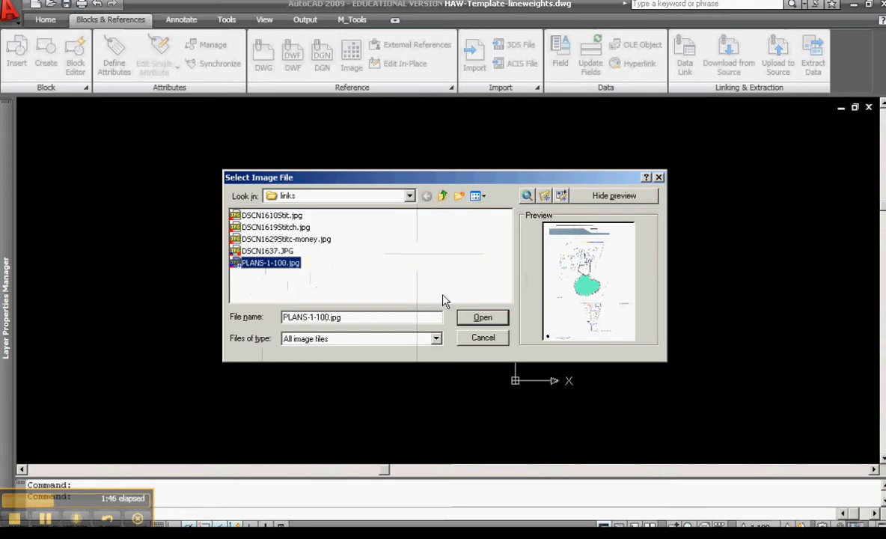
left_click(483, 316)
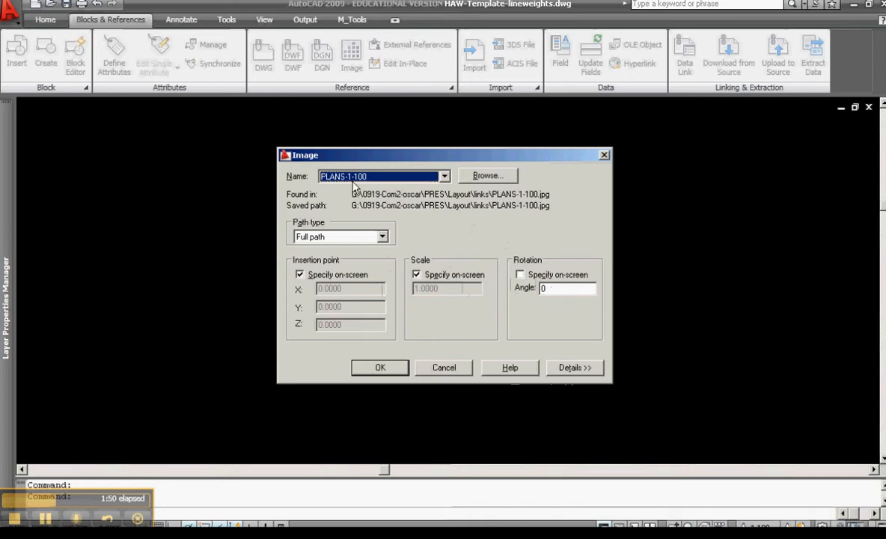
left_click(379, 368)
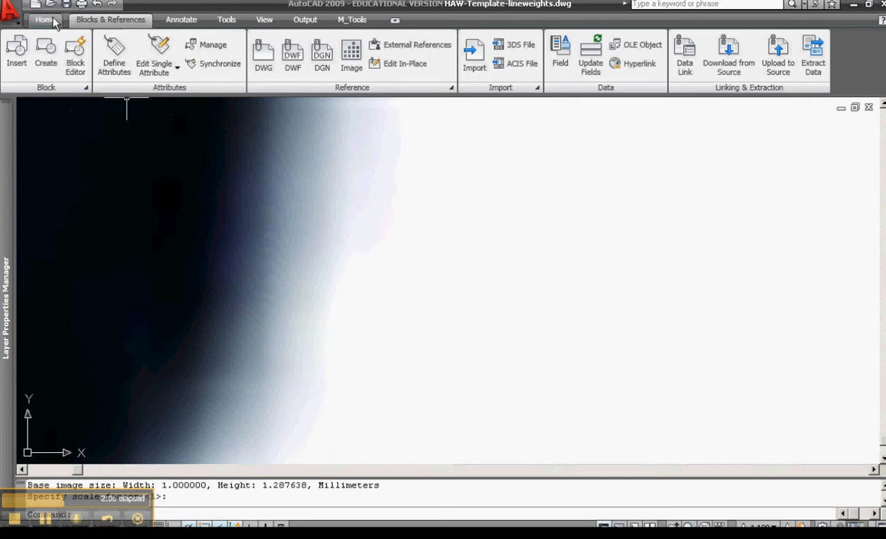
Select the floor plan image for scaling, using its lower-left corner as base point
left_click(45, 19)
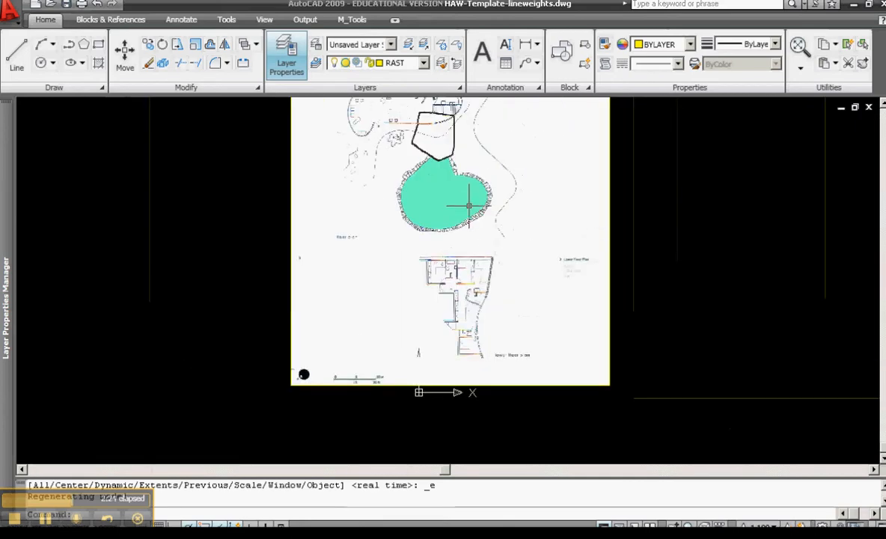
mouse_move(402, 181)
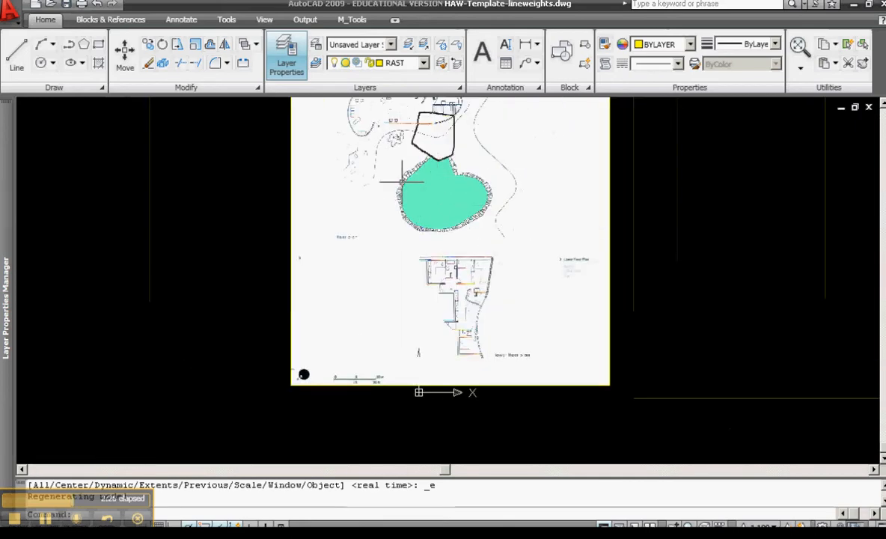
mouse_move(195, 44)
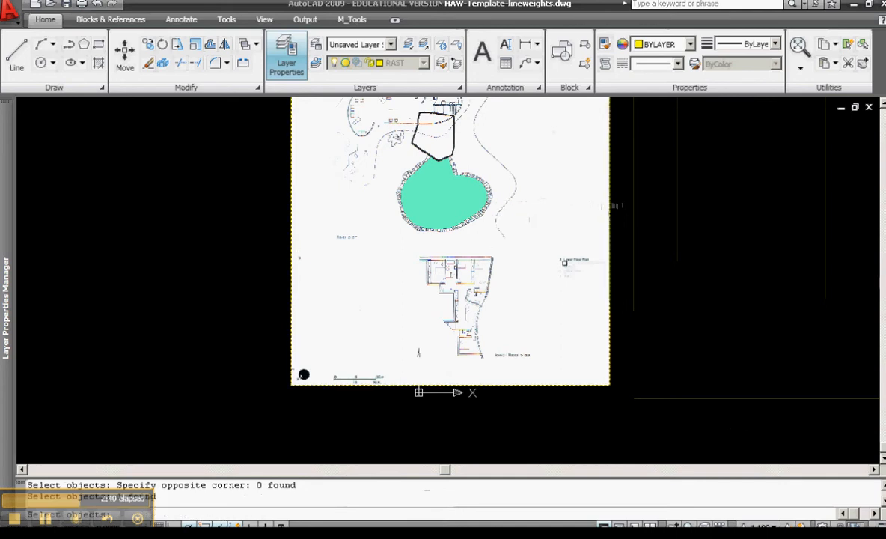
left_click(565, 262)
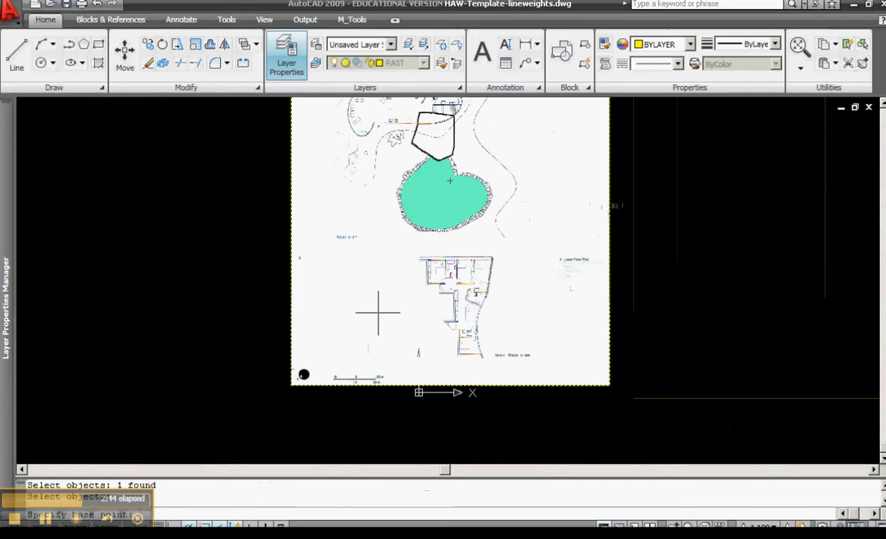
mouse_move(426, 219)
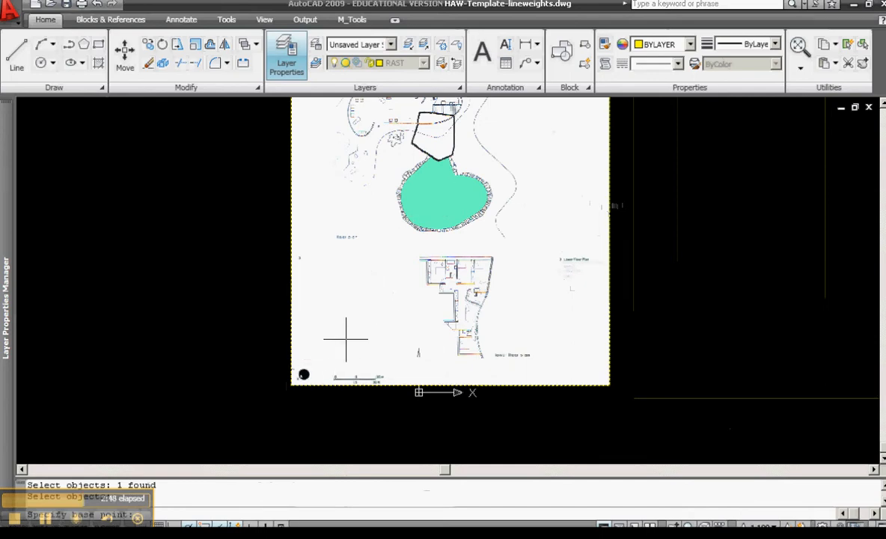
mouse_move(354, 328)
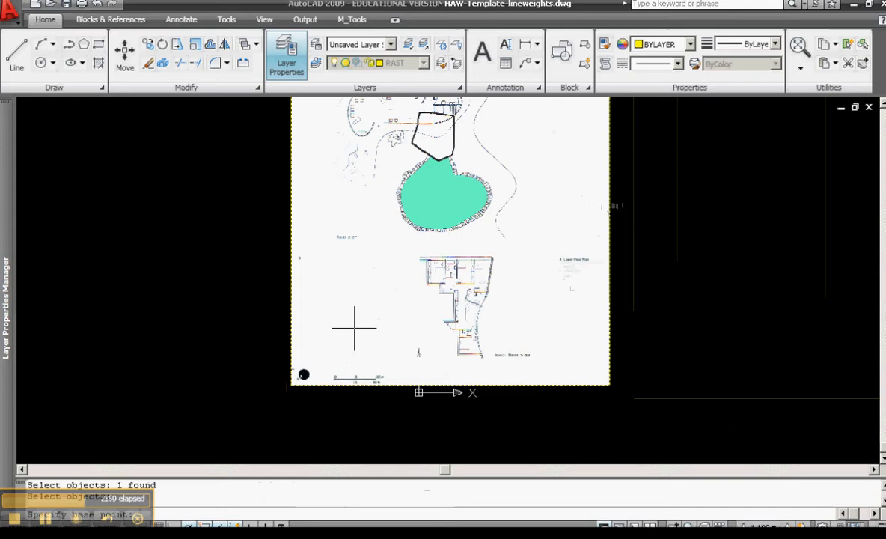
mouse_move(343, 334)
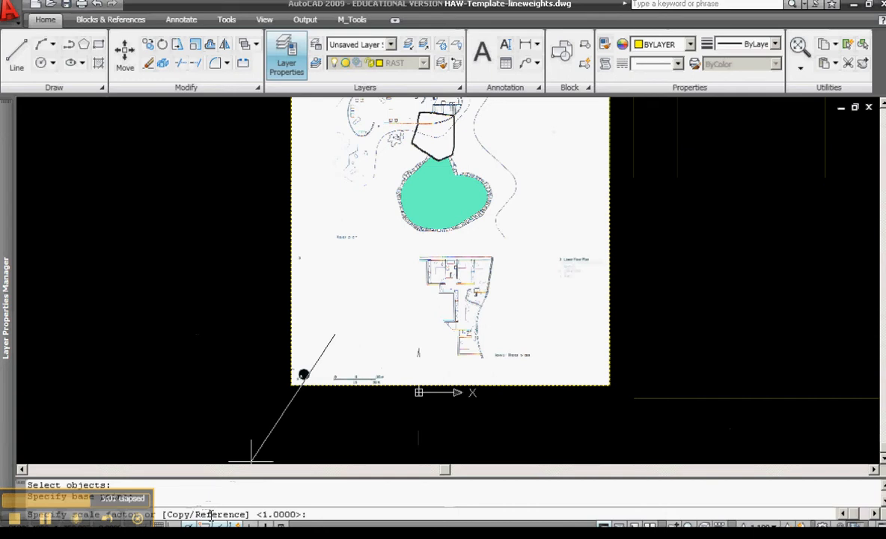
Scale by reference from the 10 m scale bar to 10000 units, then zoom extents
type("R")
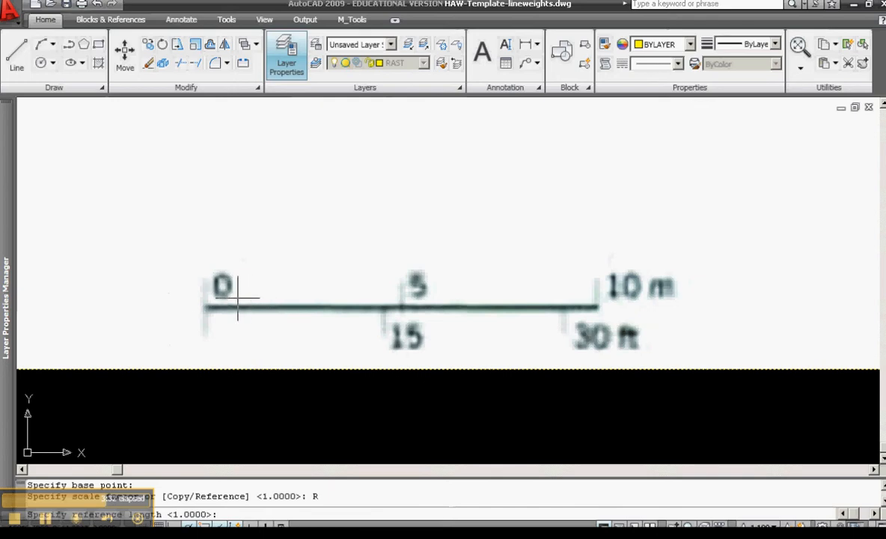
mouse_move(200, 311)
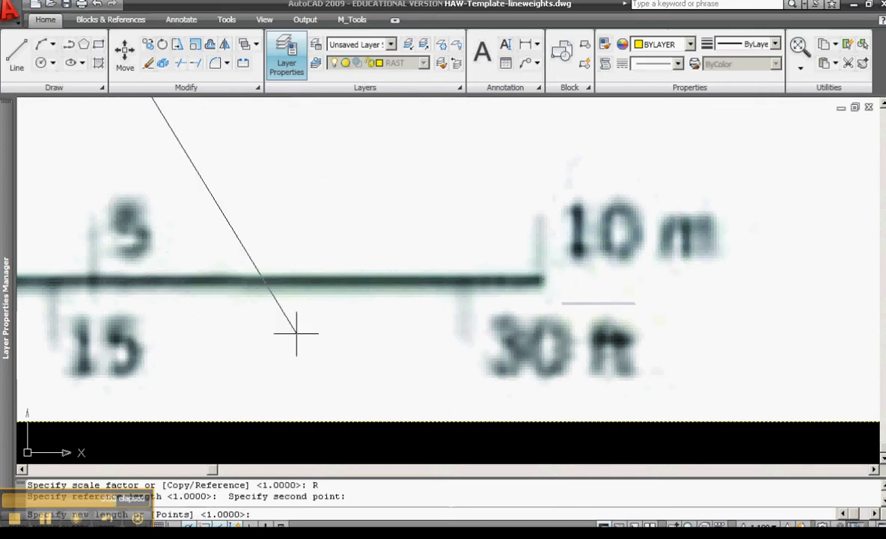
type("10000")
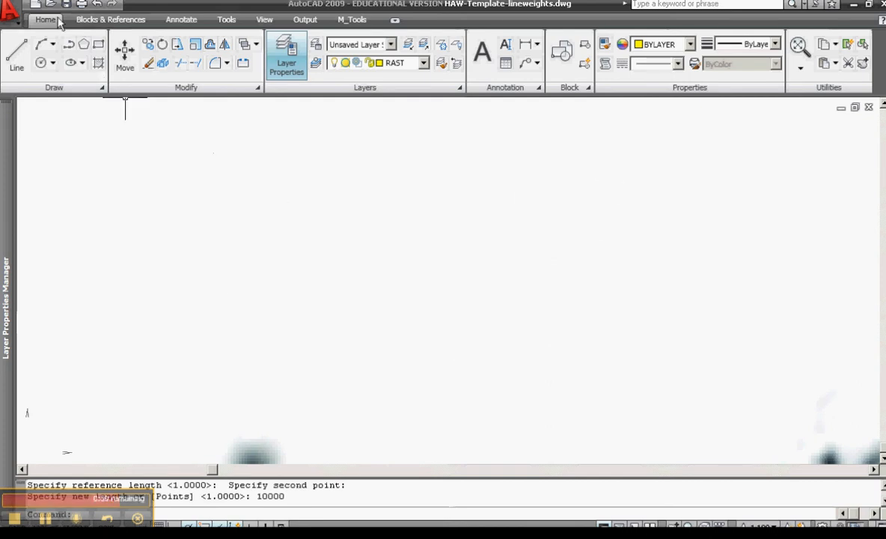
left_click(799, 45)
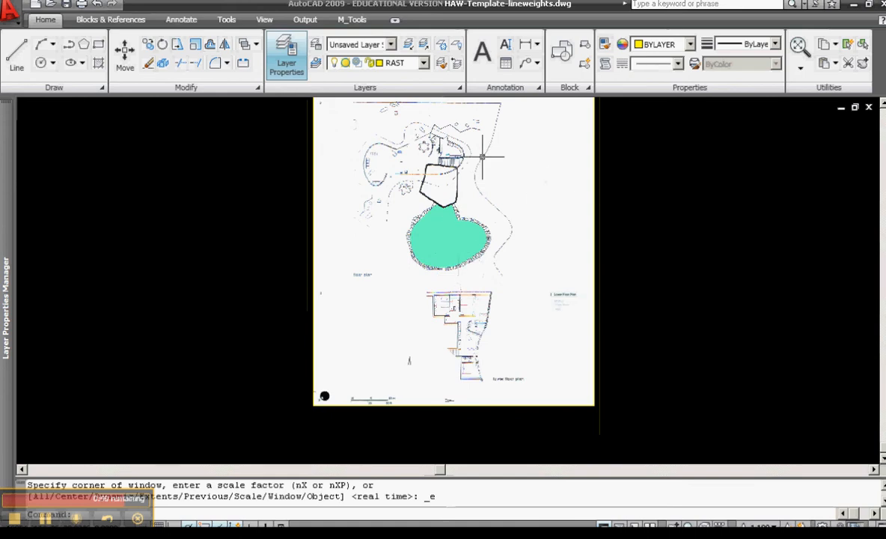
Choose WALL-STUD from the Layer dropdown on the Home tab
left_click(427, 63)
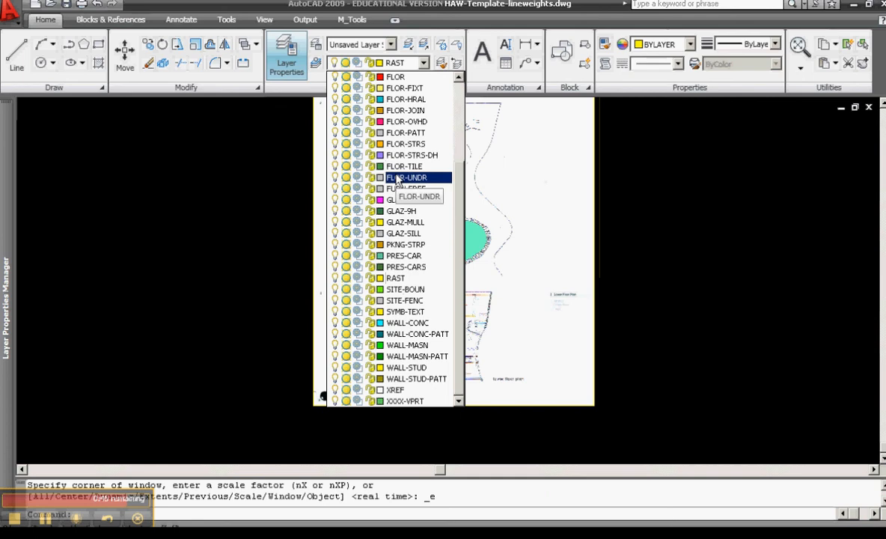
left_click(407, 322)
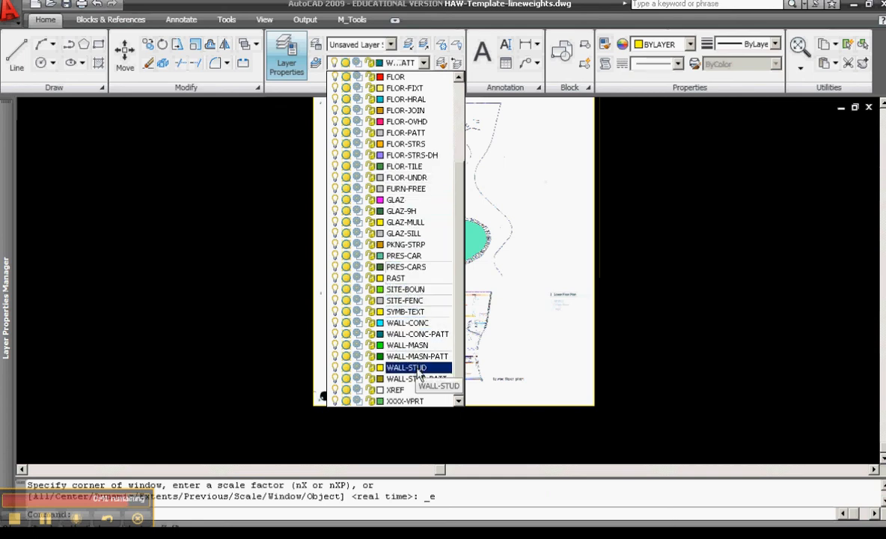
left_click(407, 368)
type("O")
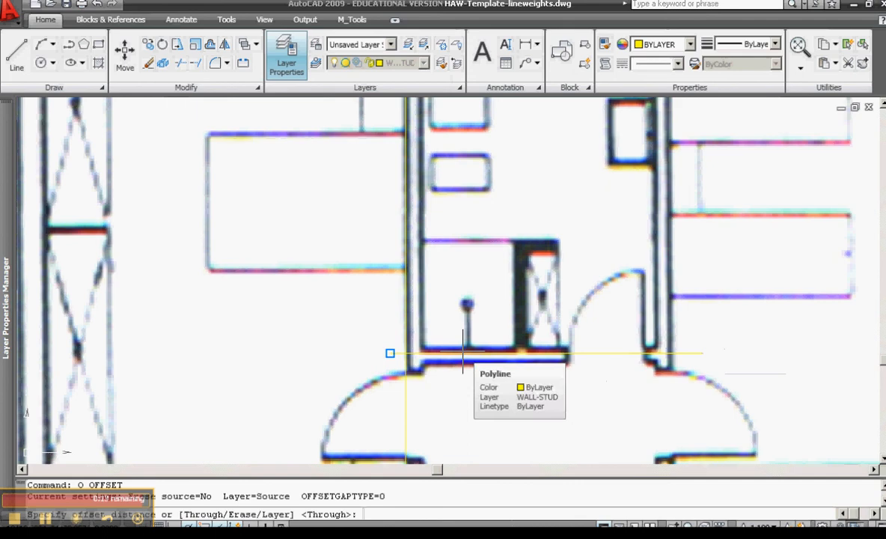
Offset the wall polyline by 100 to one side
type("100")
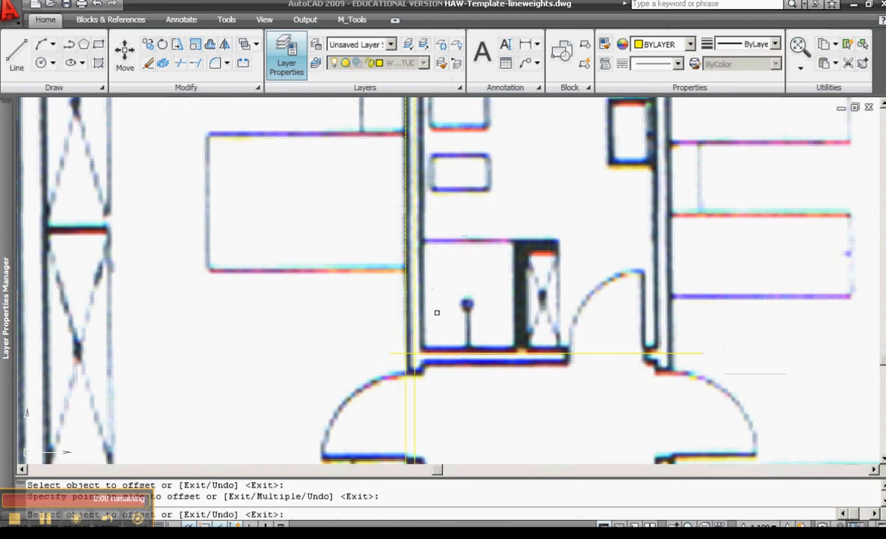
left_click(426, 373)
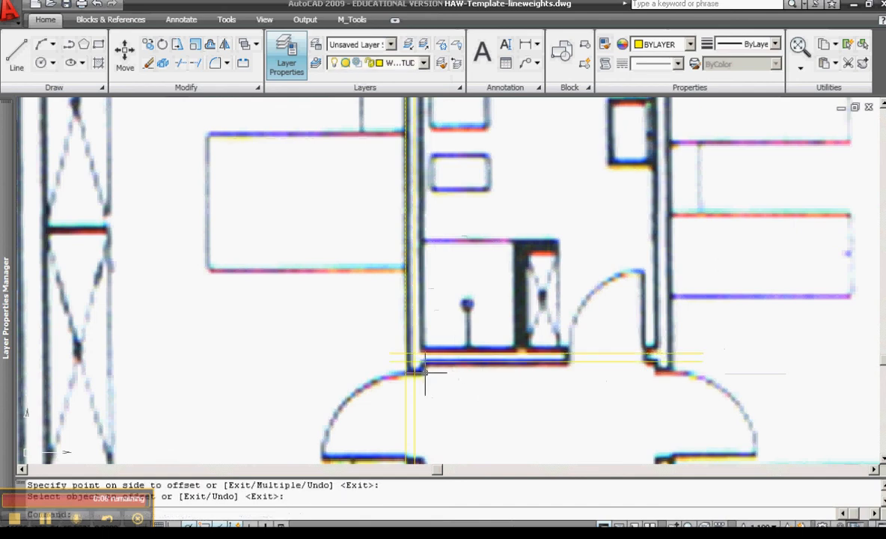